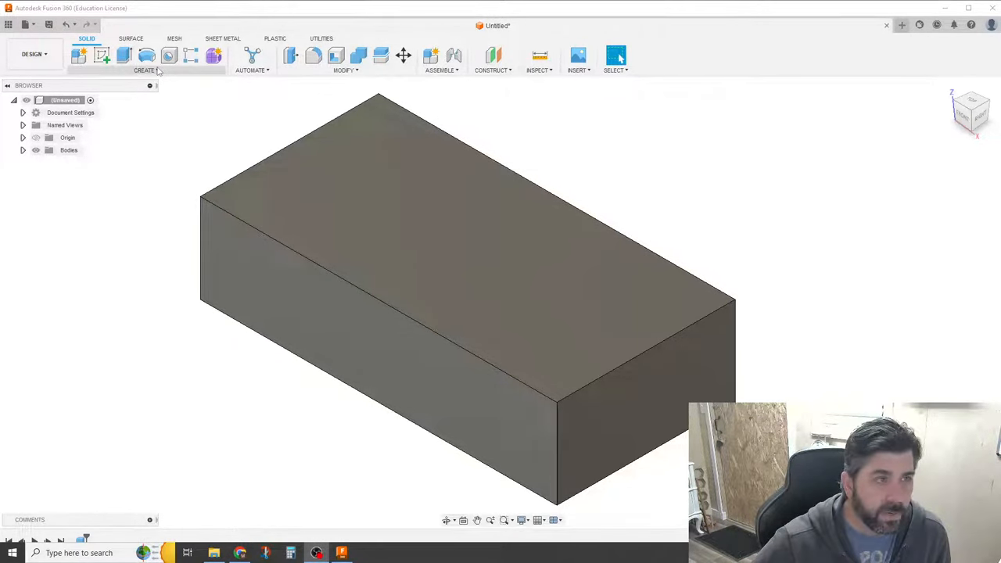
mouse_move(169, 55)
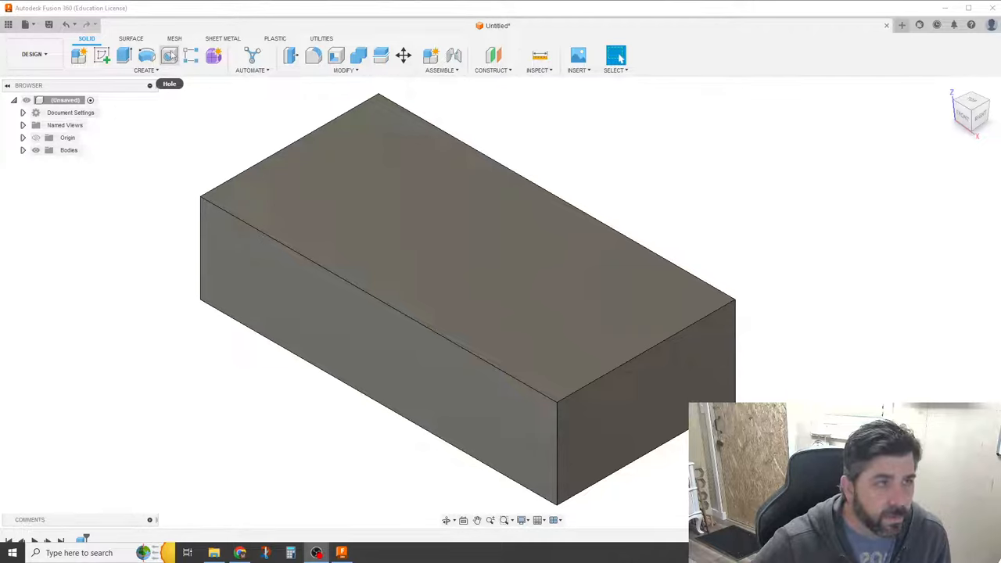
mouse_move(147, 56)
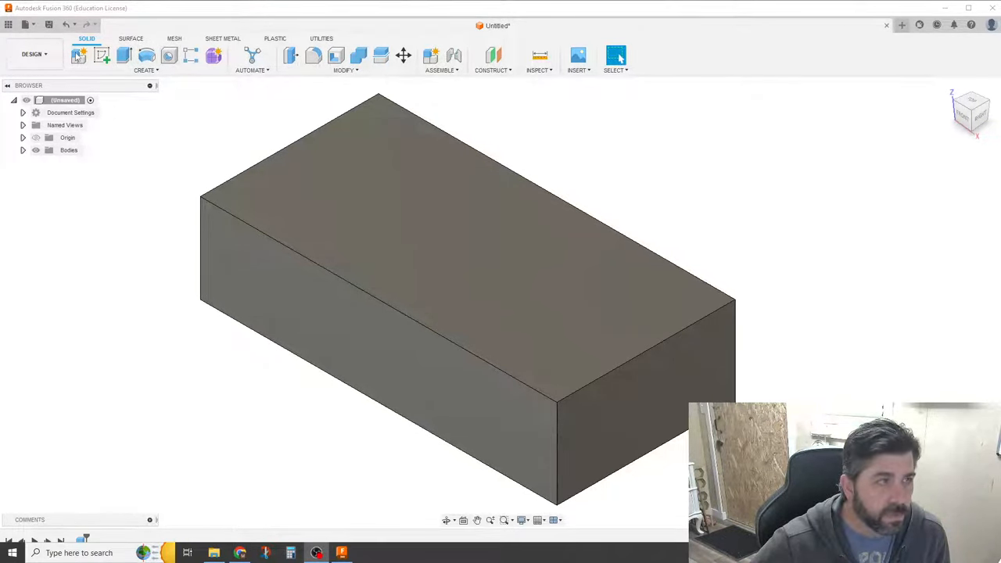
mouse_move(41, 53)
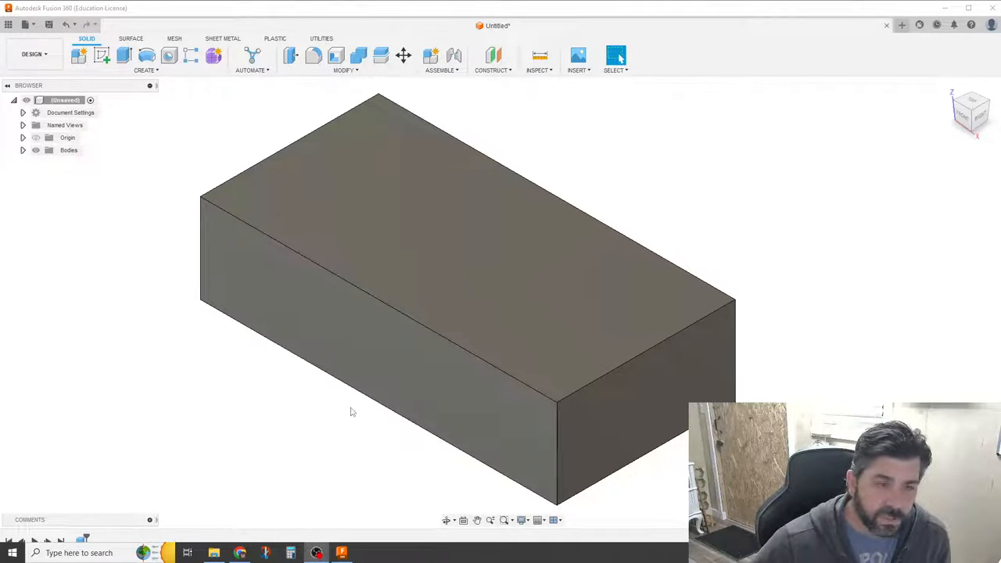
mouse_move(288, 427)
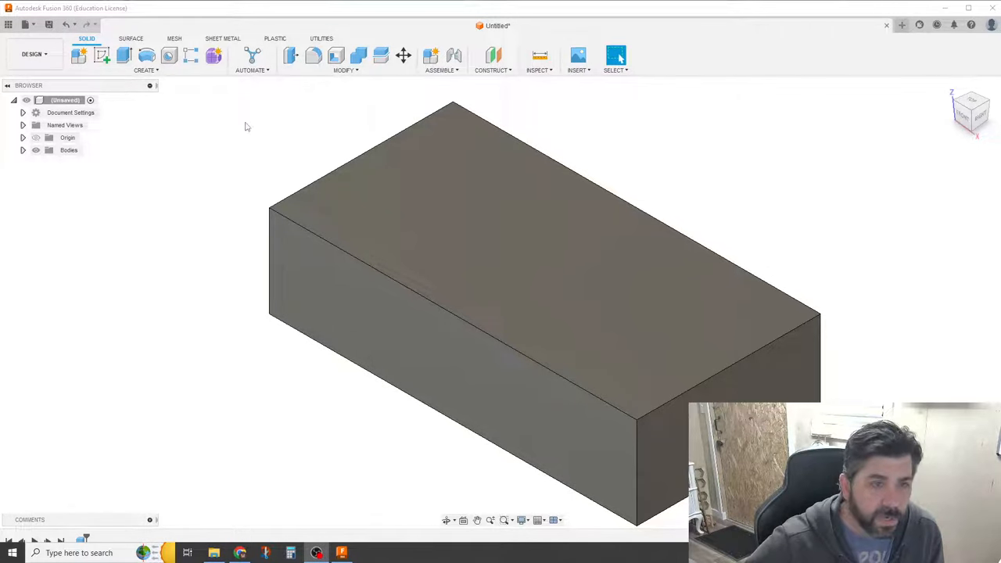
mouse_move(242, 410)
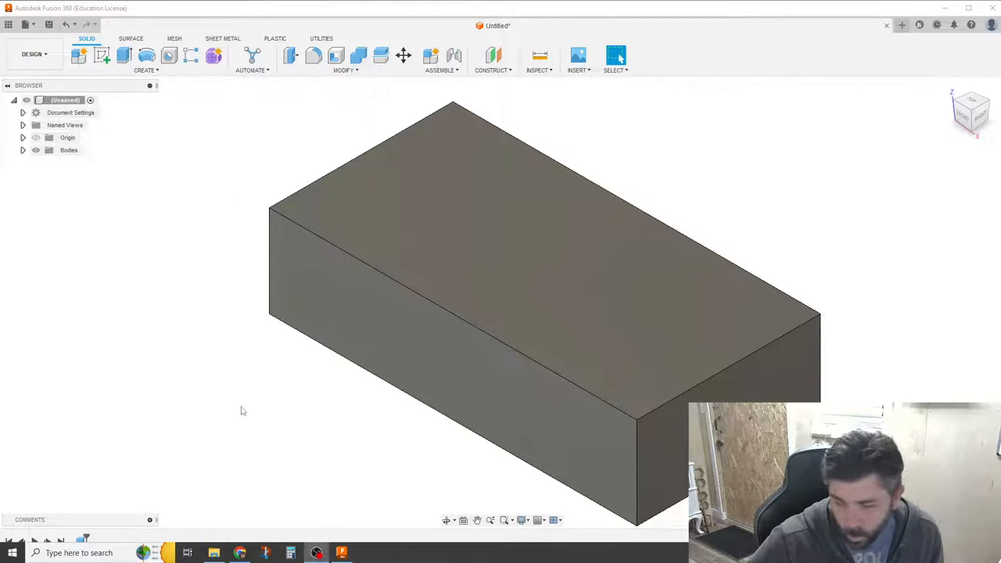
mouse_move(167, 55)
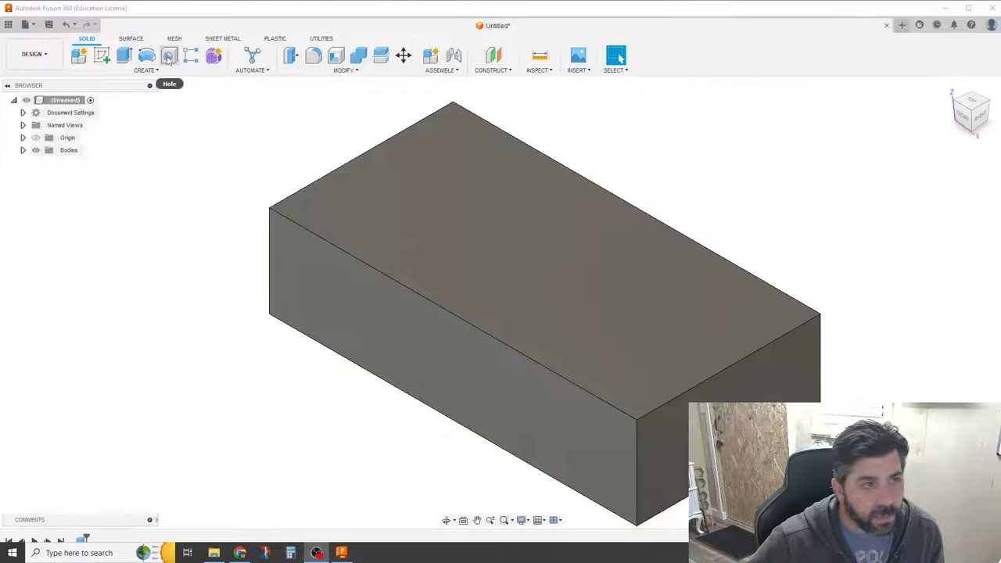
- Start a Hole on the block's top face and drag its preview toward the face centre
left_click(166, 56)
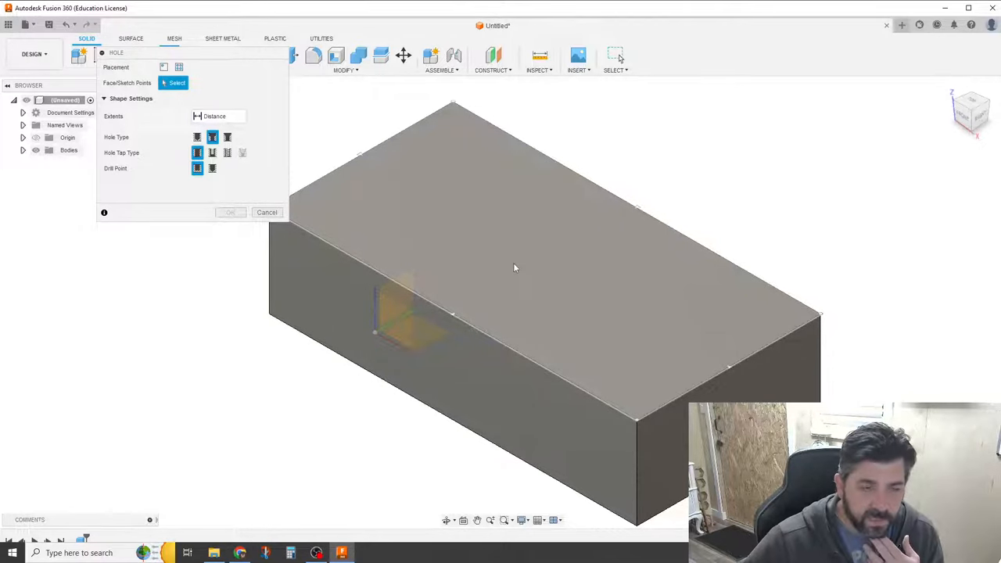
mouse_move(507, 256)
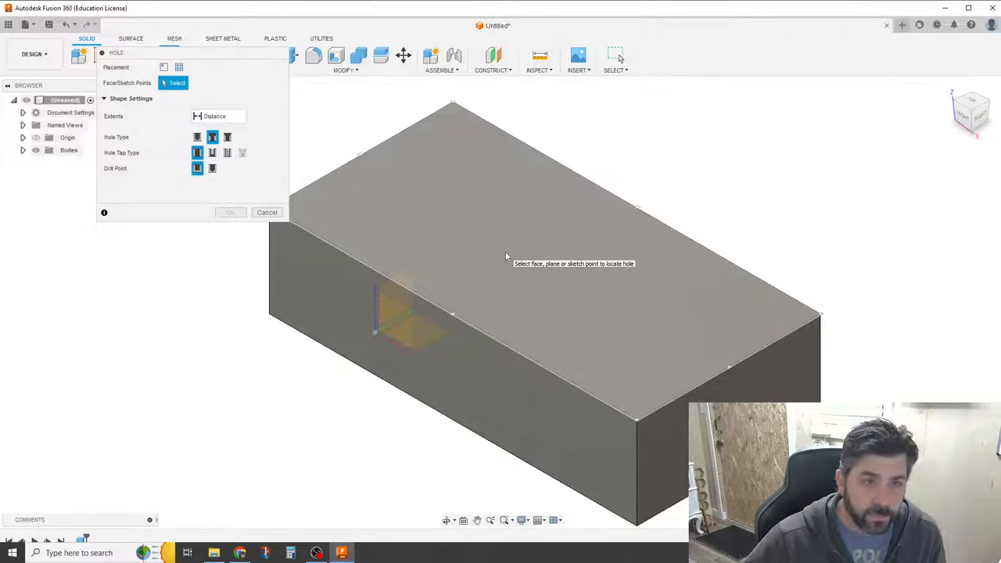
left_click(506, 256)
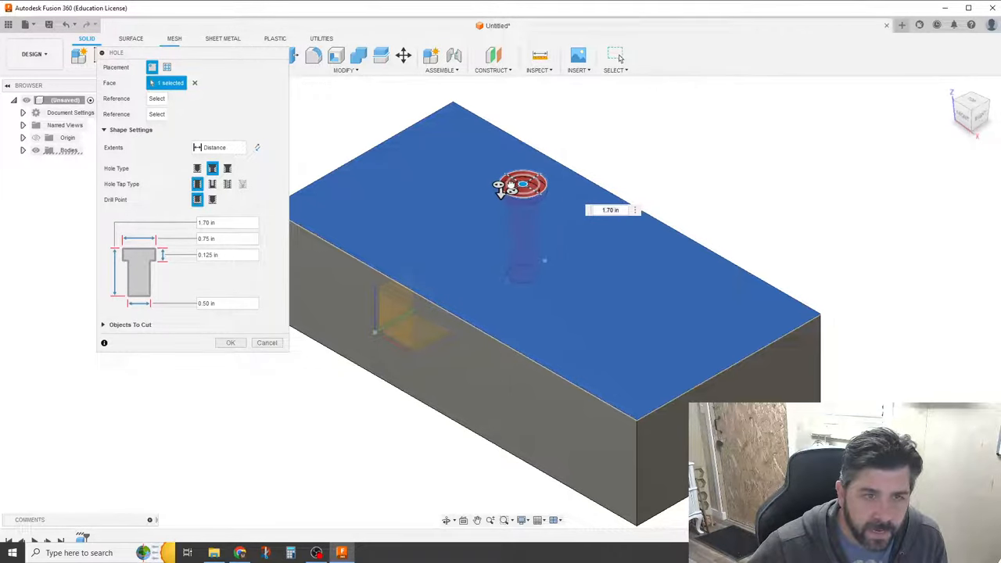
left_click_drag(519, 185, 466, 204)
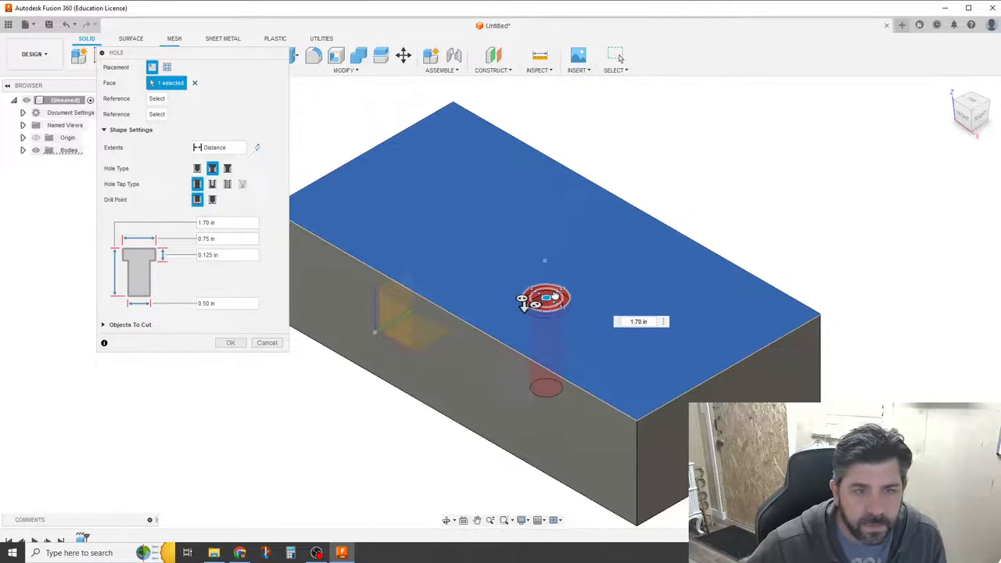
left_click_drag(545, 298, 519, 284)
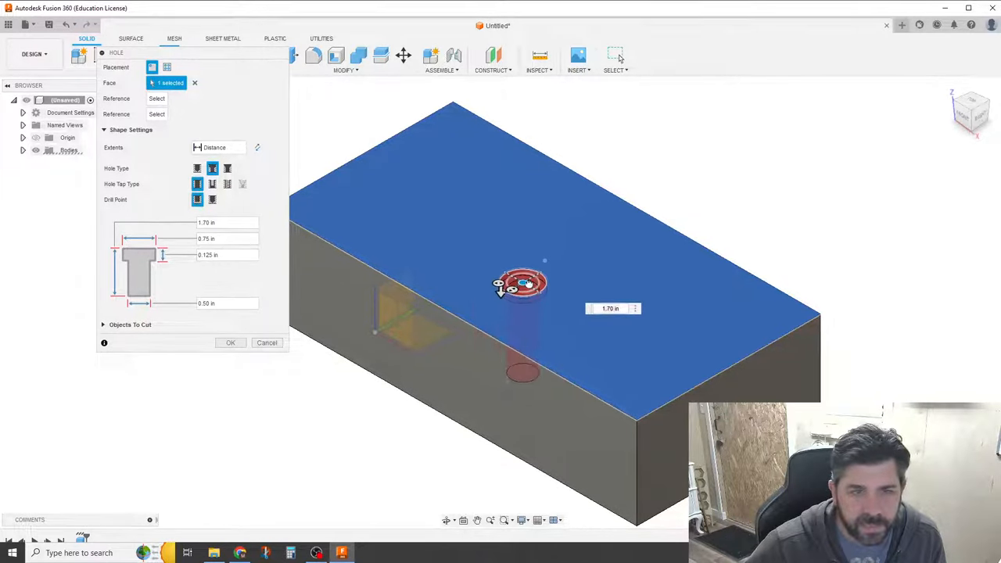
left_click_drag(519, 283, 540, 274)
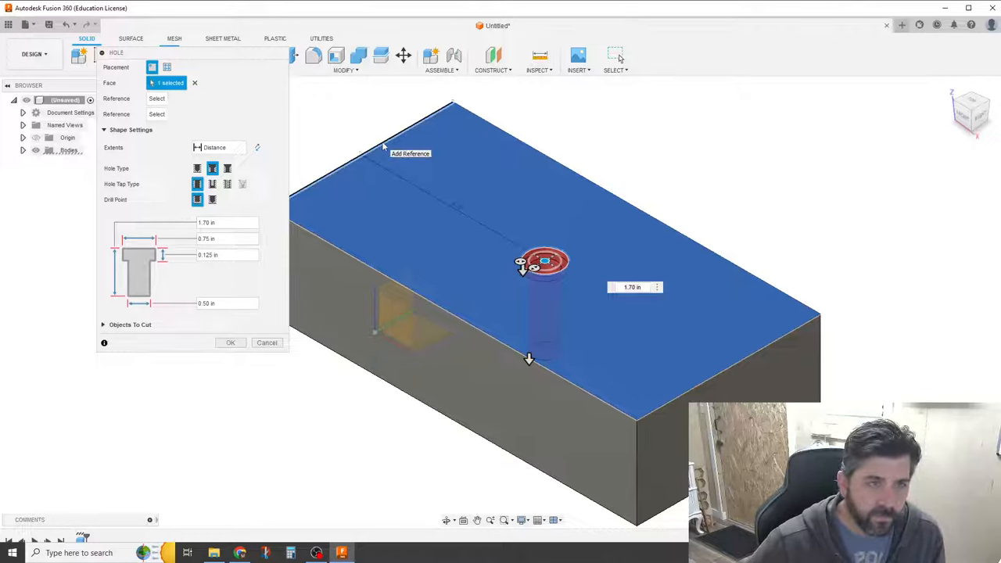
- Reference the back edge and set the hole 2.5 in from it
left_click(383, 143)
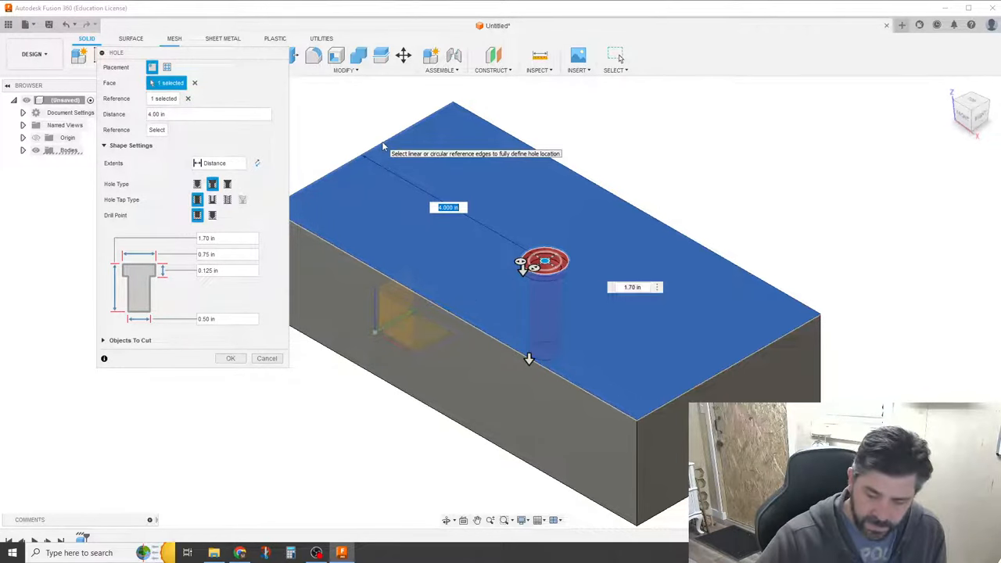
type("2.5")
type("1.25")
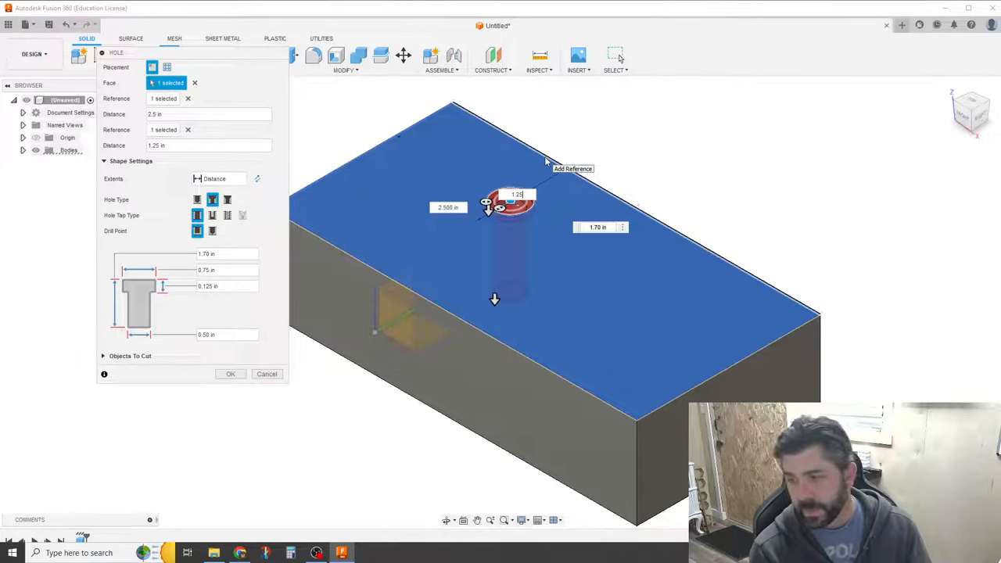
mouse_move(454, 109)
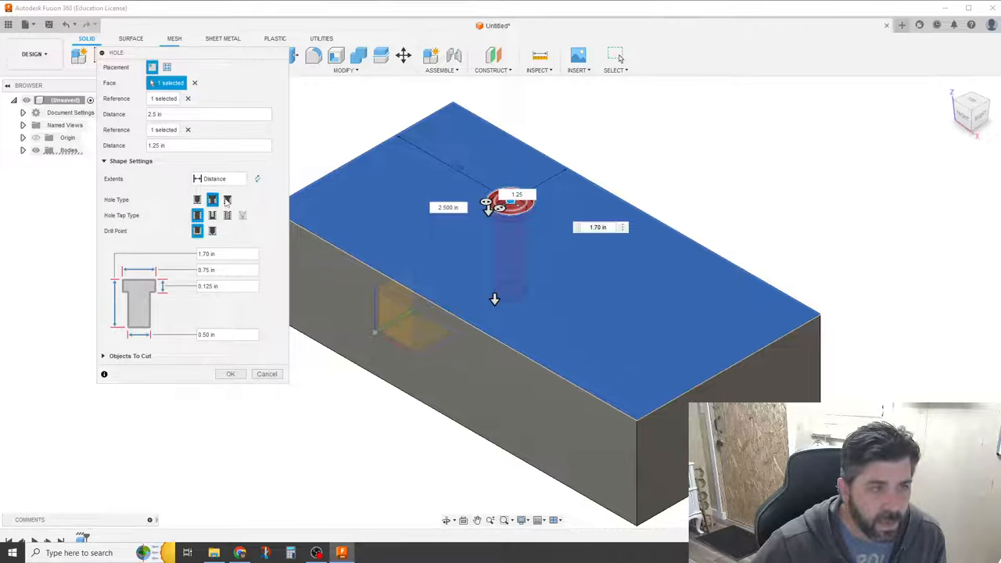
- Try countersink, clearance and tapped hole types before returning to counterbore
left_click(226, 200)
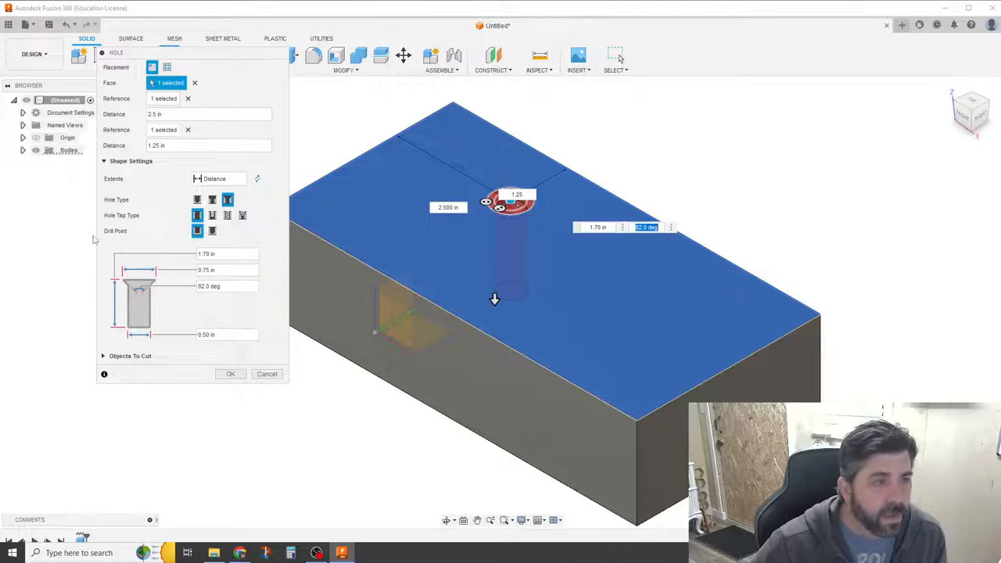
mouse_move(181, 224)
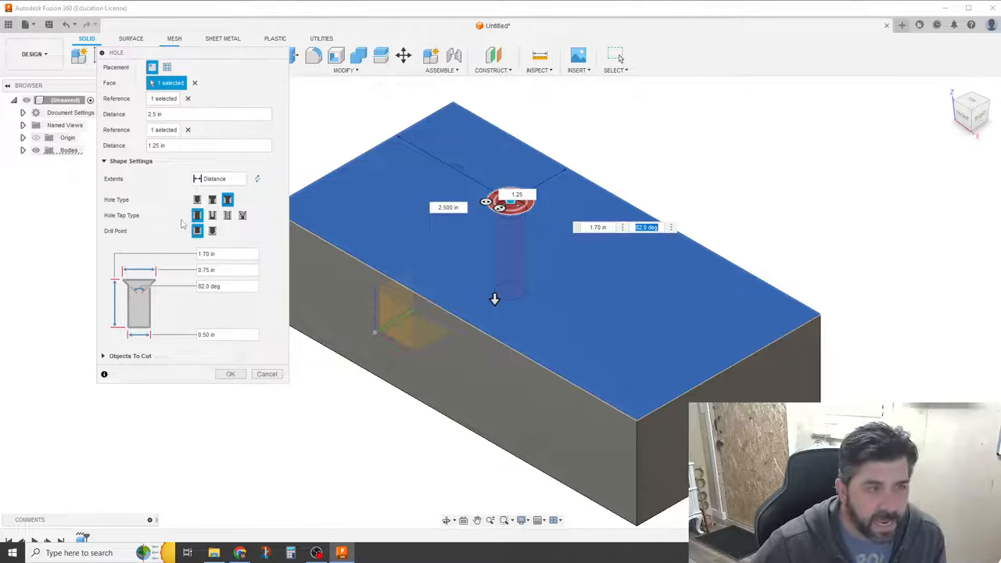
left_click(212, 215)
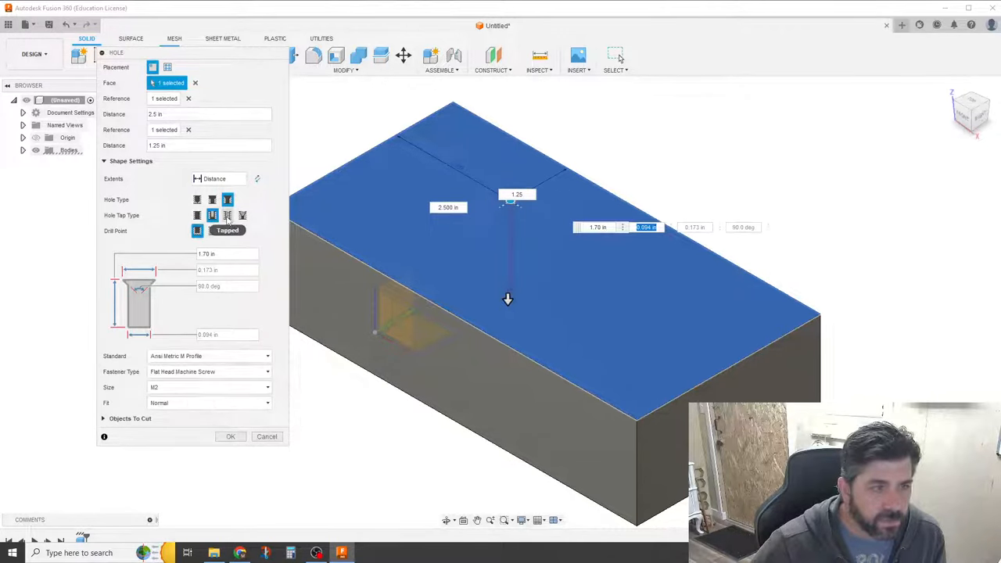
left_click(228, 216)
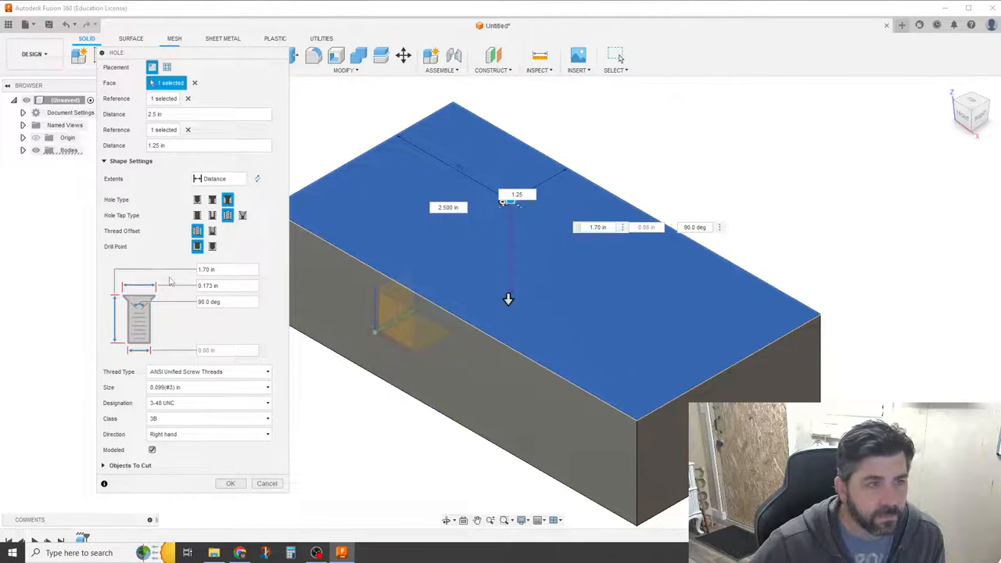
left_click(242, 215)
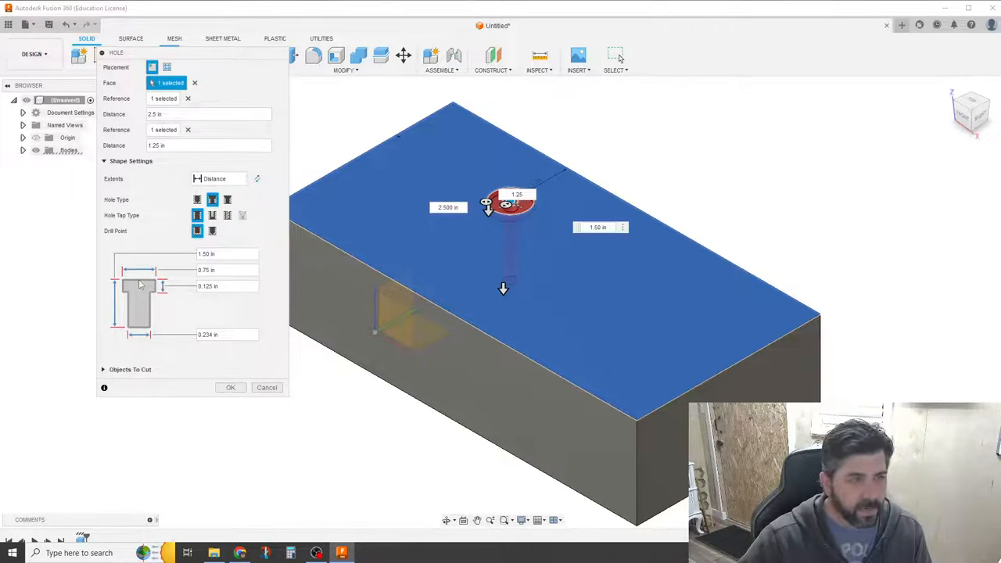
- Adjust a hole size value and commit the counterbored hole with OK
left_click(227, 269)
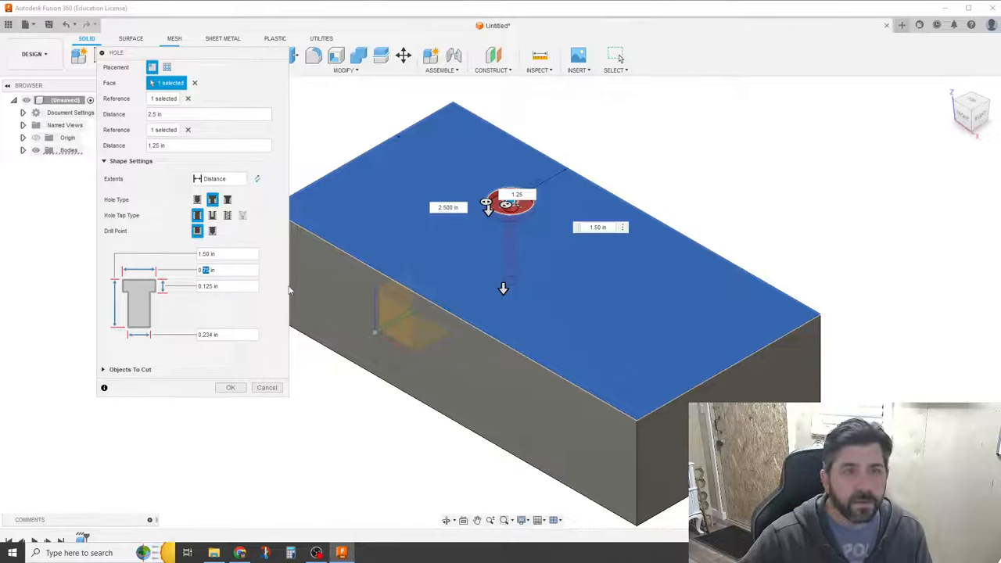
mouse_move(226, 287)
type("0.5")
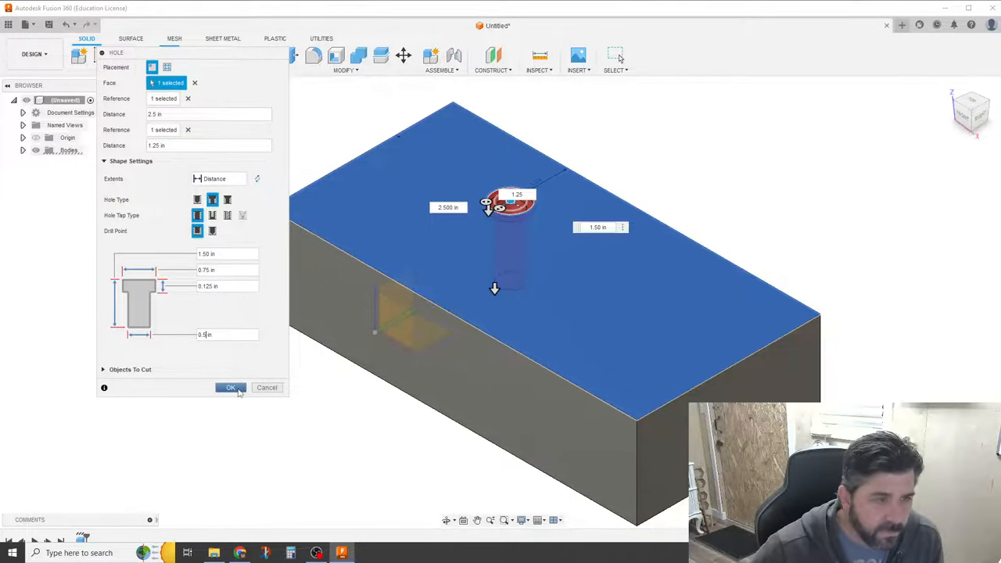
left_click(230, 388)
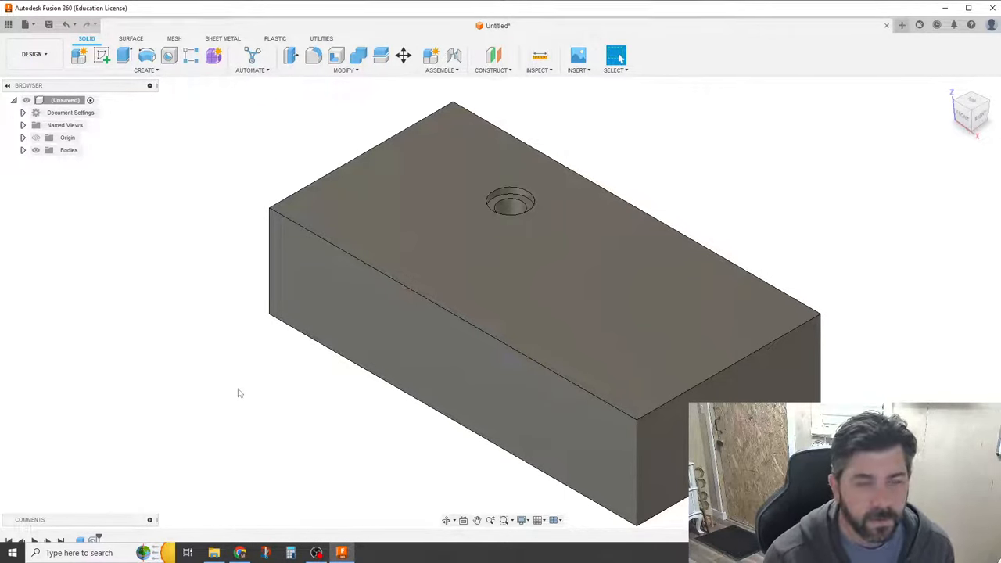
mouse_move(200, 388)
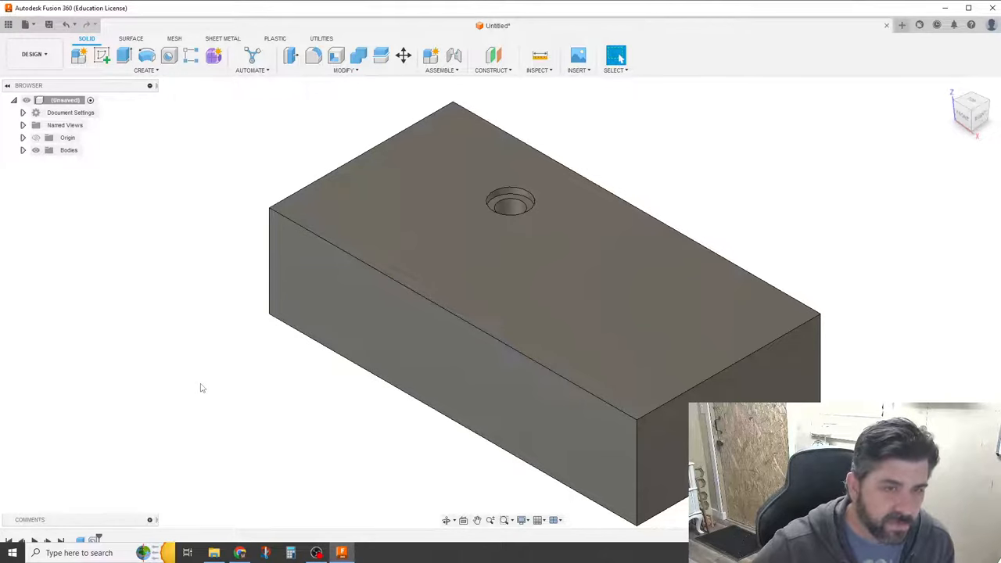
mouse_move(200, 381)
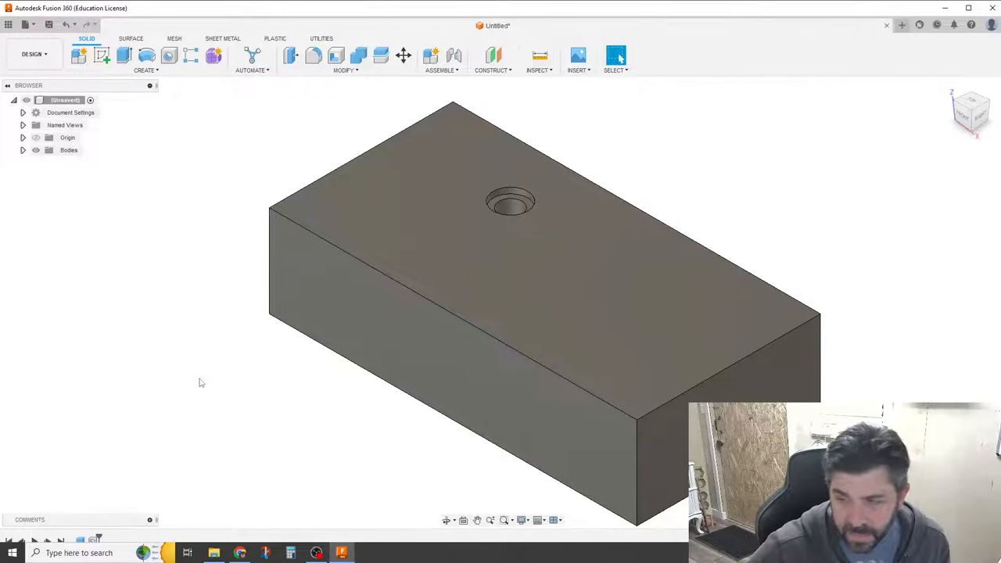
mouse_move(191, 391)
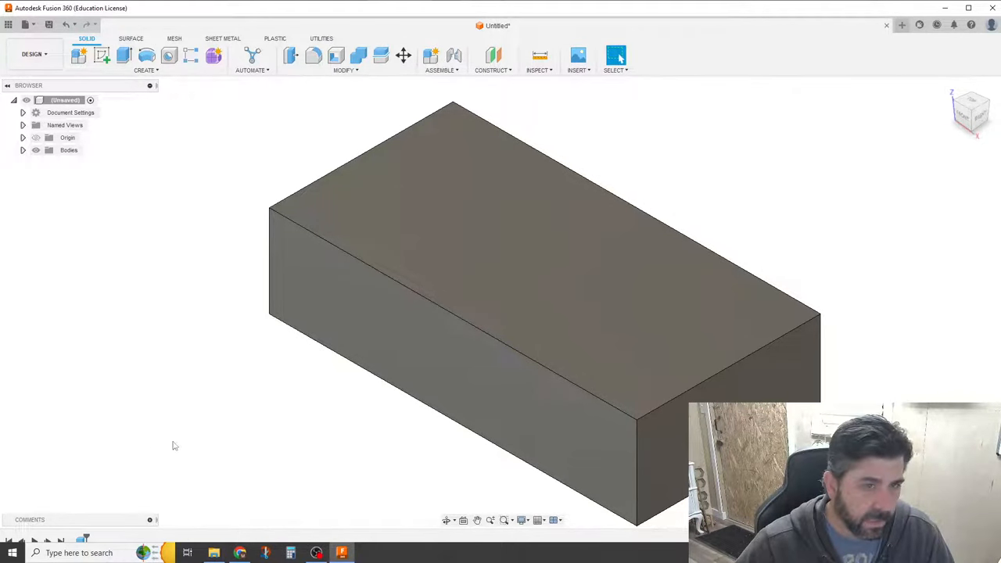
mouse_move(106, 56)
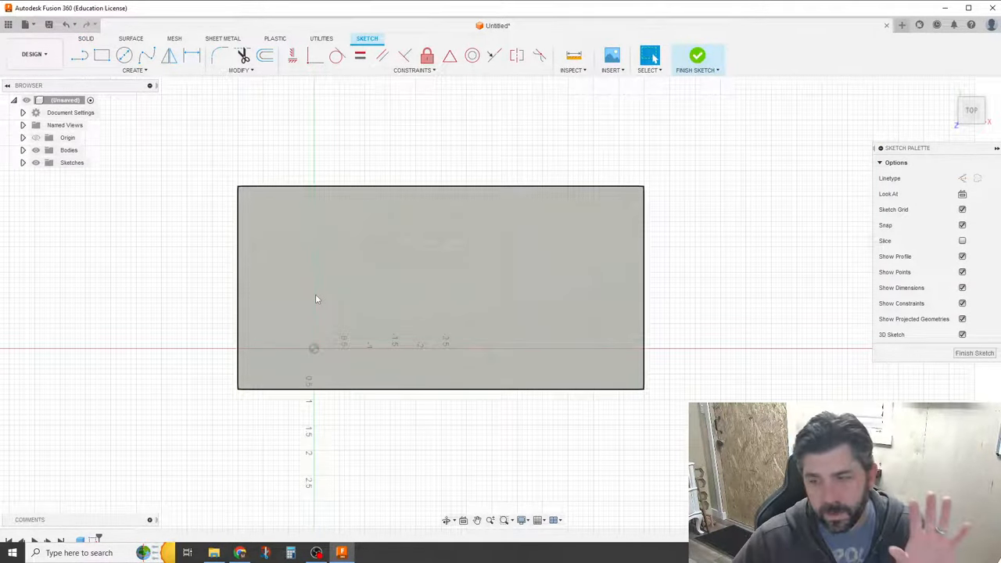
mouse_move(122, 56)
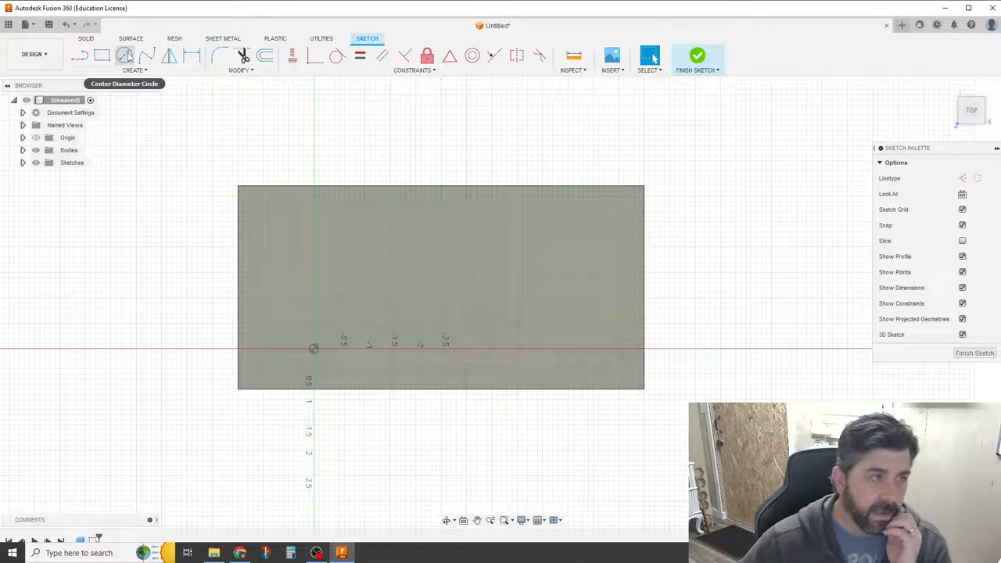
- Place a sketch point near the top-left corner and rectangular-pattern it across the face
left_click(116, 68)
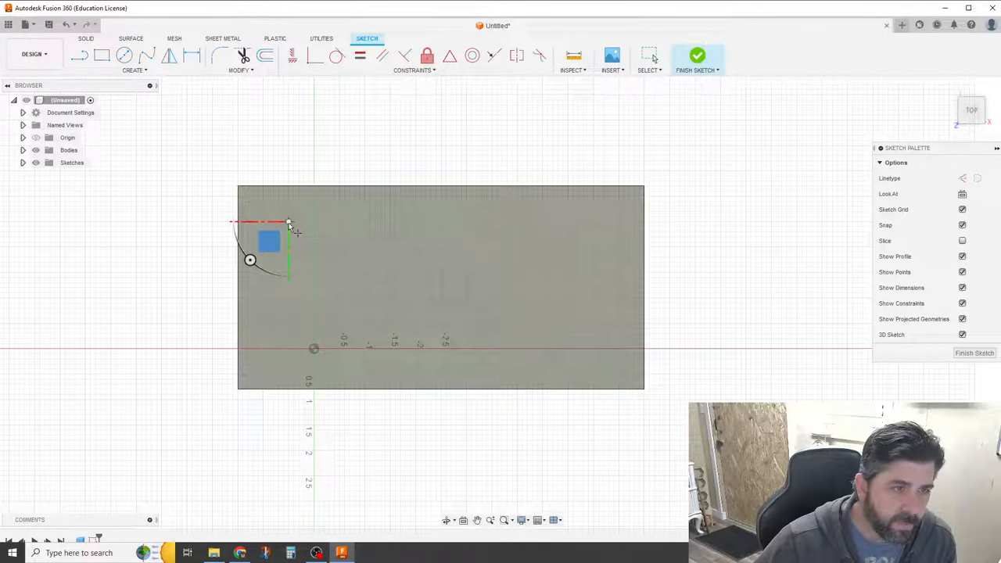
left_click(135, 70)
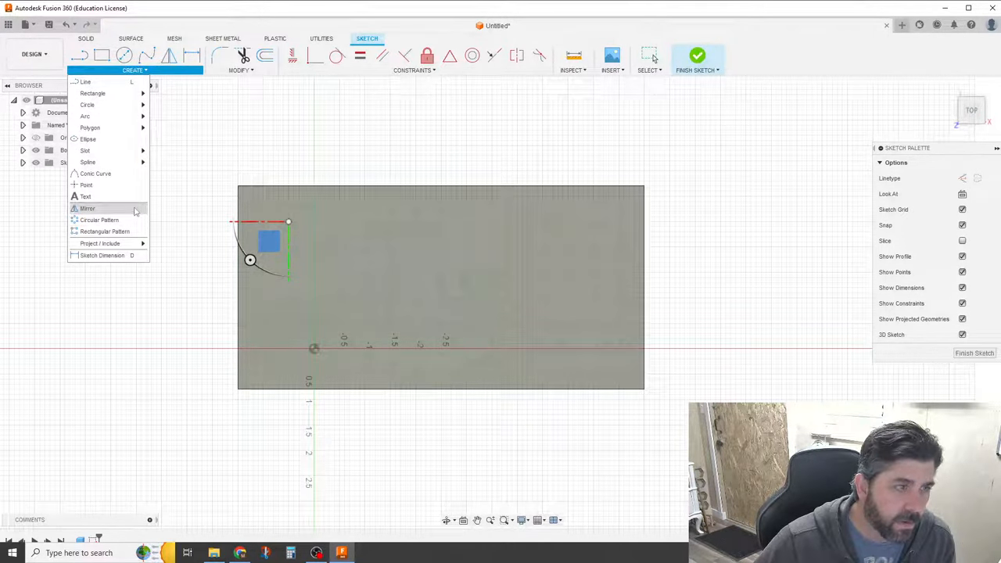
left_click(103, 231)
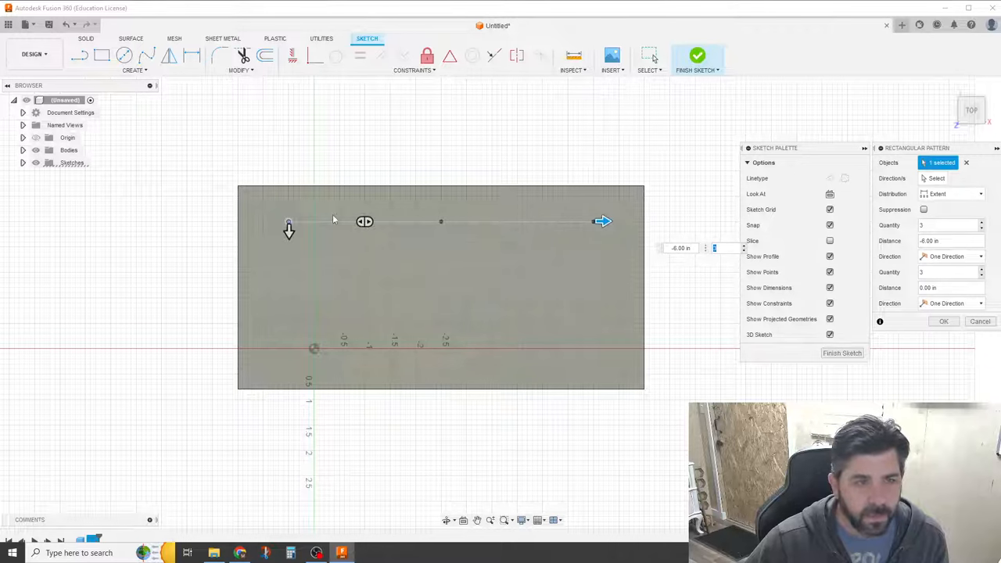
left_click_drag(288, 222, 290, 360)
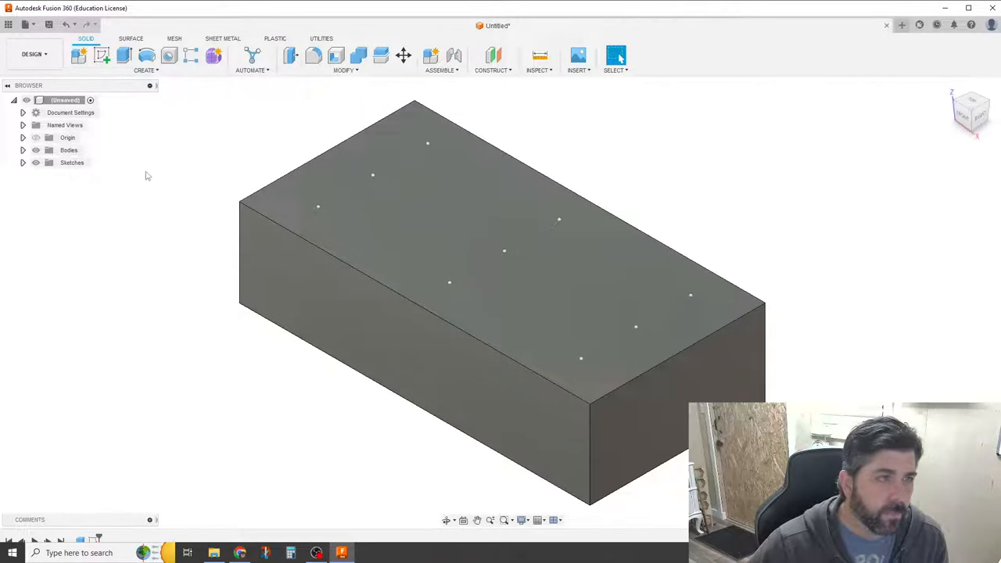
- Start a new Hole placed at sketch points and switch it to countersink
left_click(103, 56)
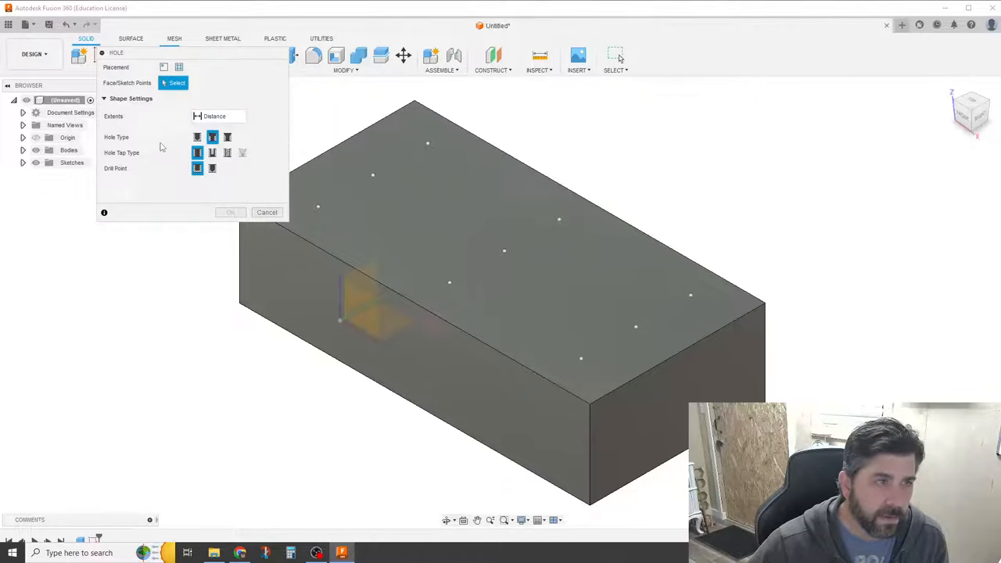
mouse_move(163, 66)
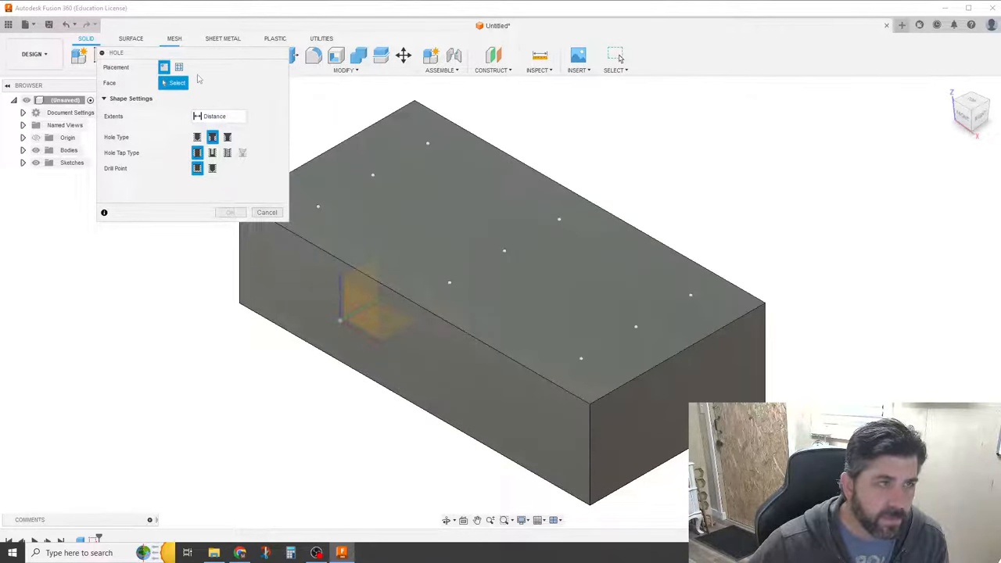
left_click(179, 66)
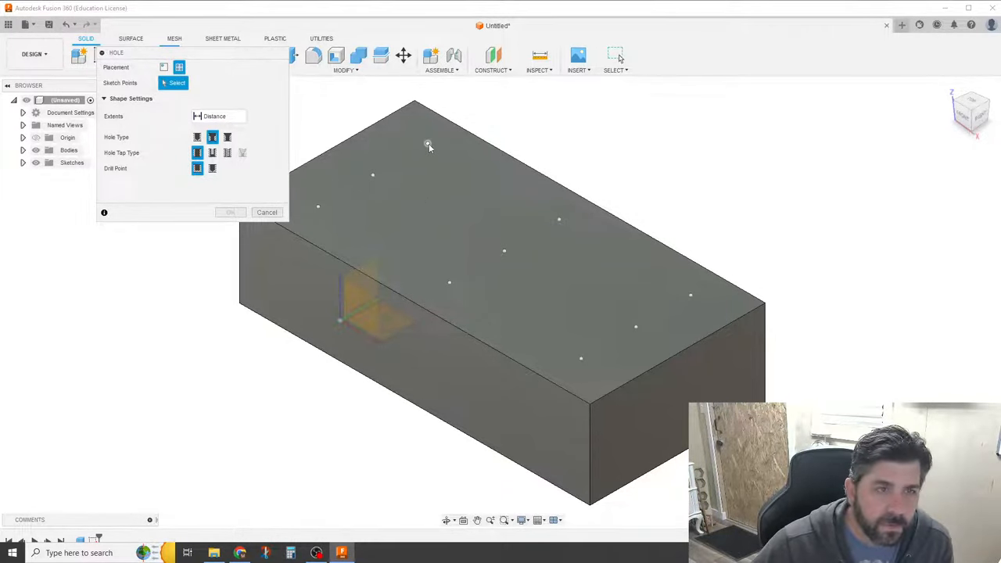
mouse_move(332, 205)
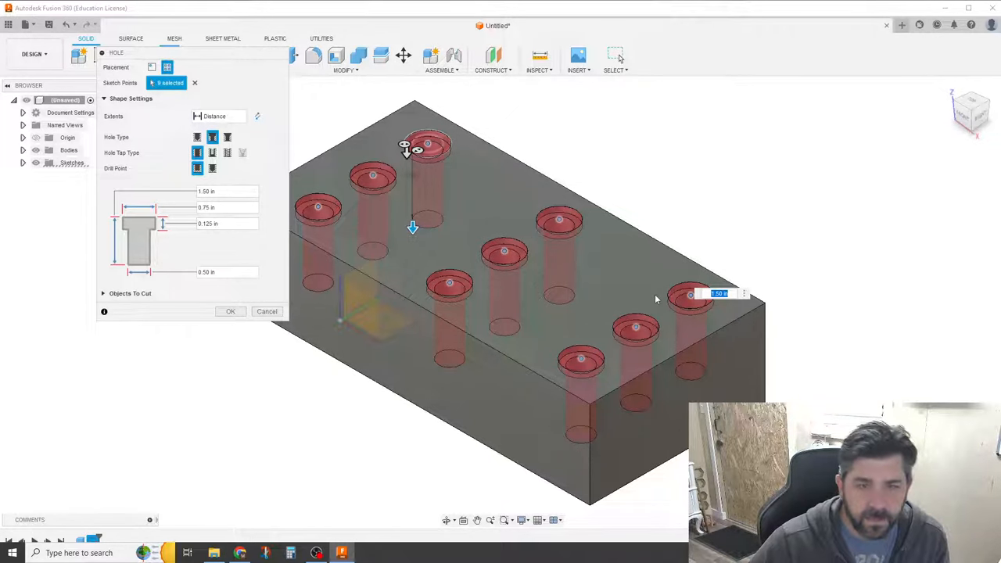
mouse_move(313, 122)
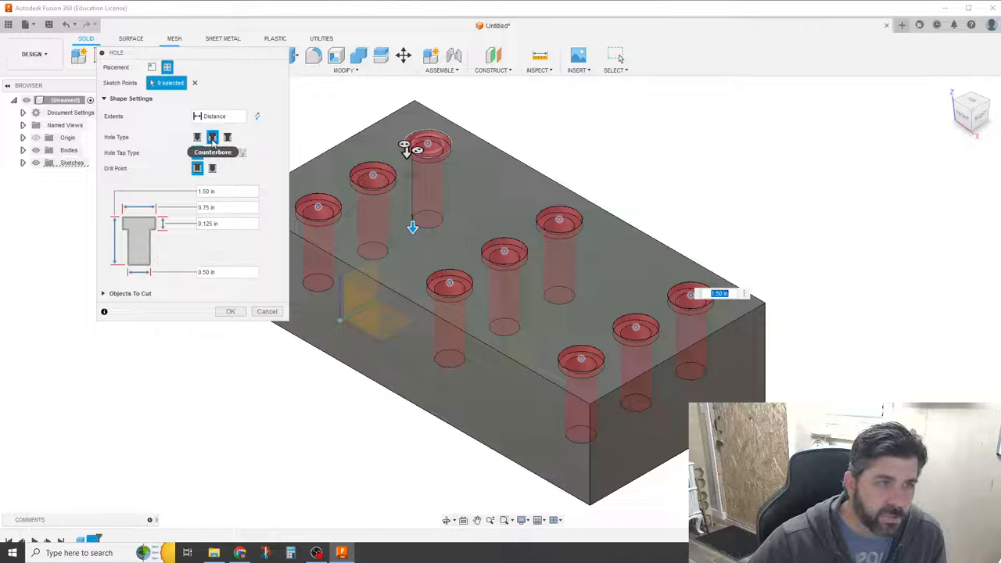
left_click(229, 138)
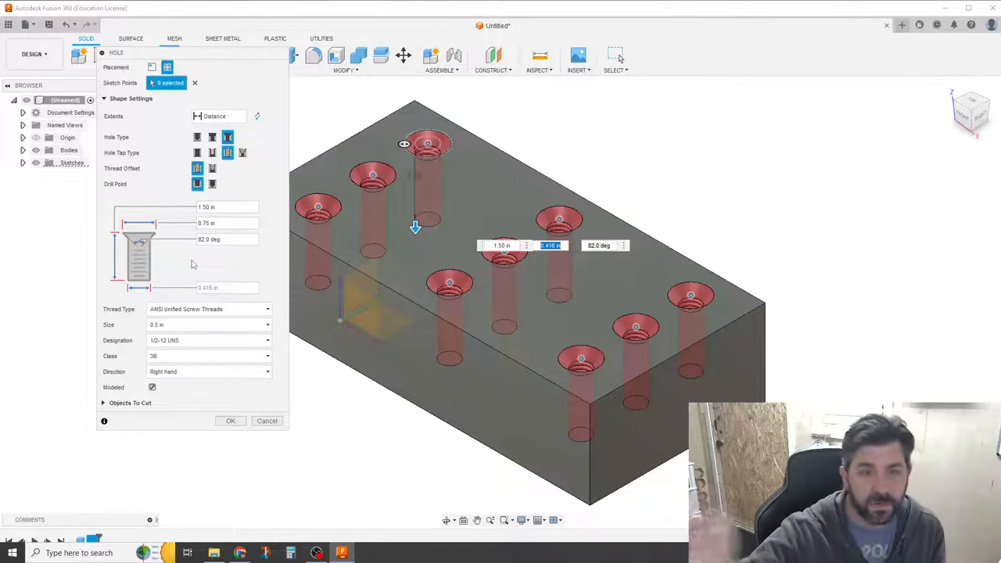
mouse_move(220, 432)
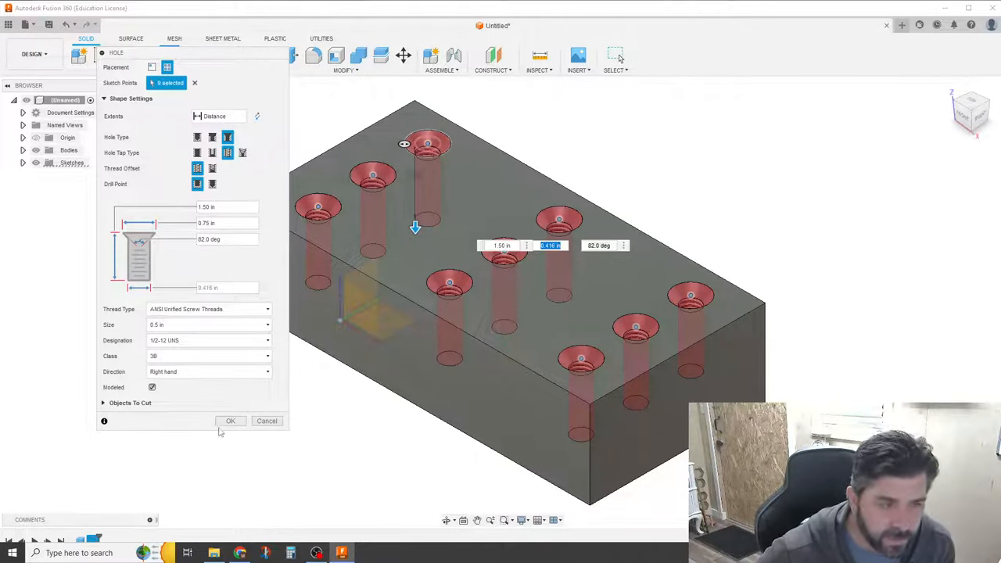
- Commit the nine tapped countersunk holes with OK
left_click(232, 421)
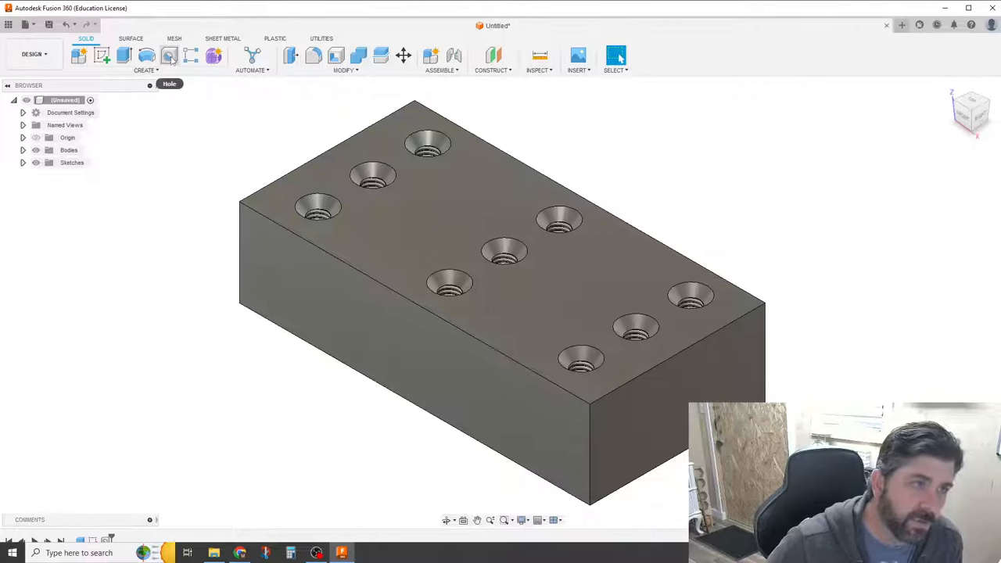
- Start another Hole on the side face and commit it with OK
left_click(164, 57)
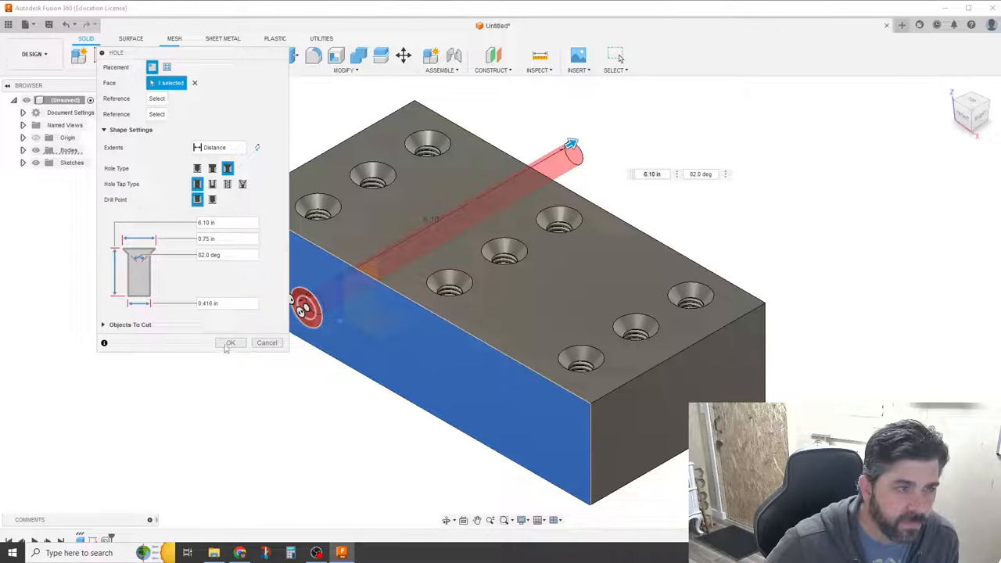
left_click(230, 342)
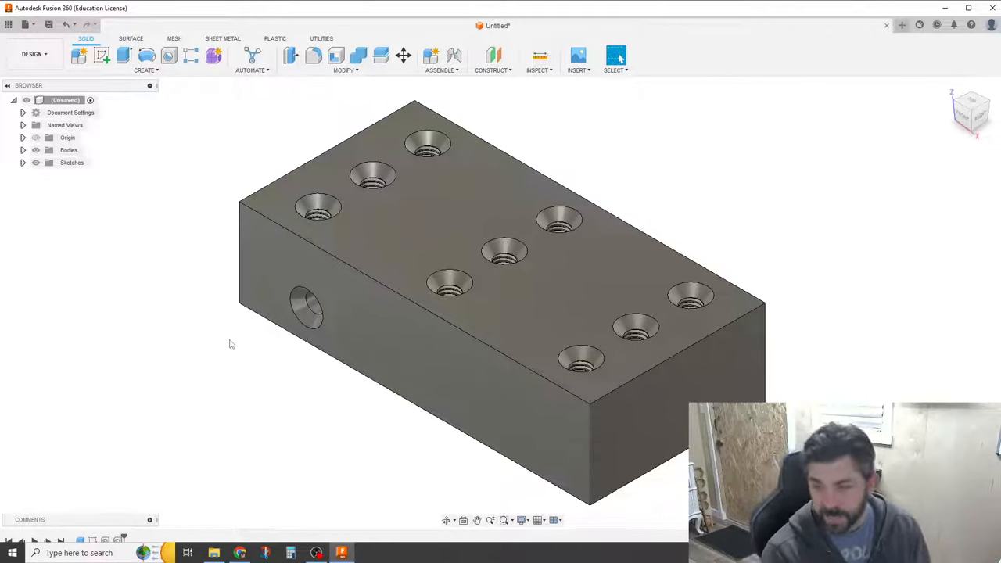
mouse_move(367, 329)
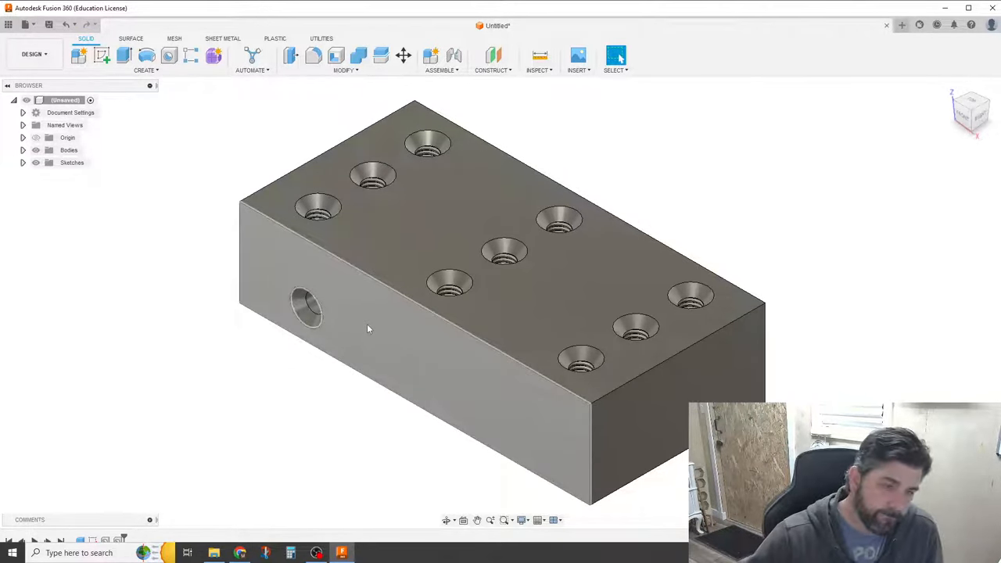